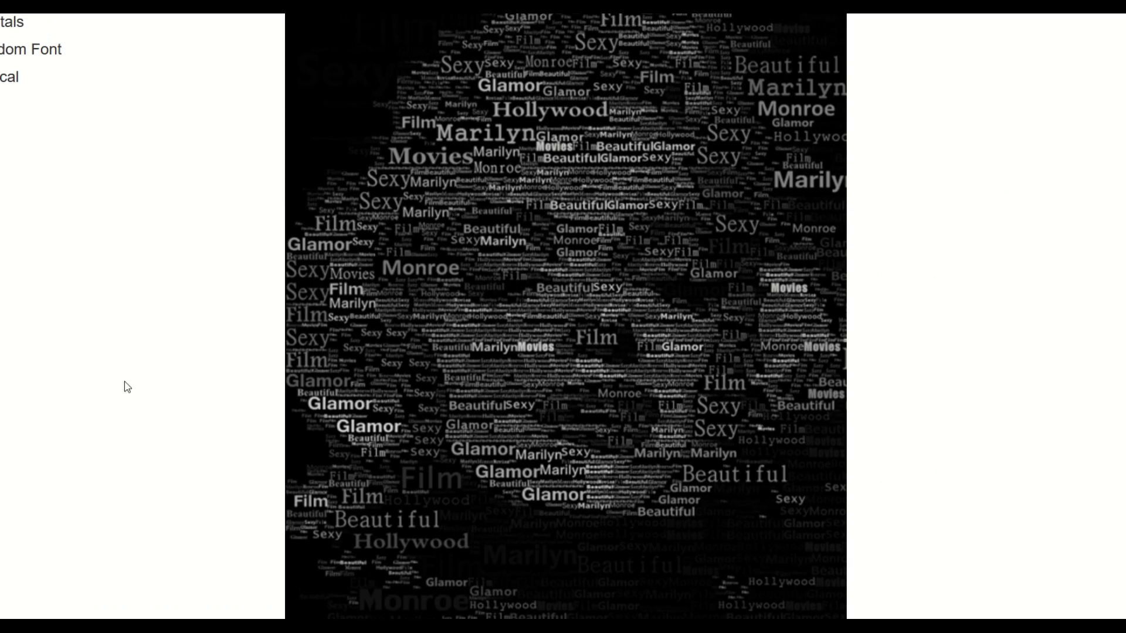
{"action": "mouse_move", "coordinate": [416, 280]}
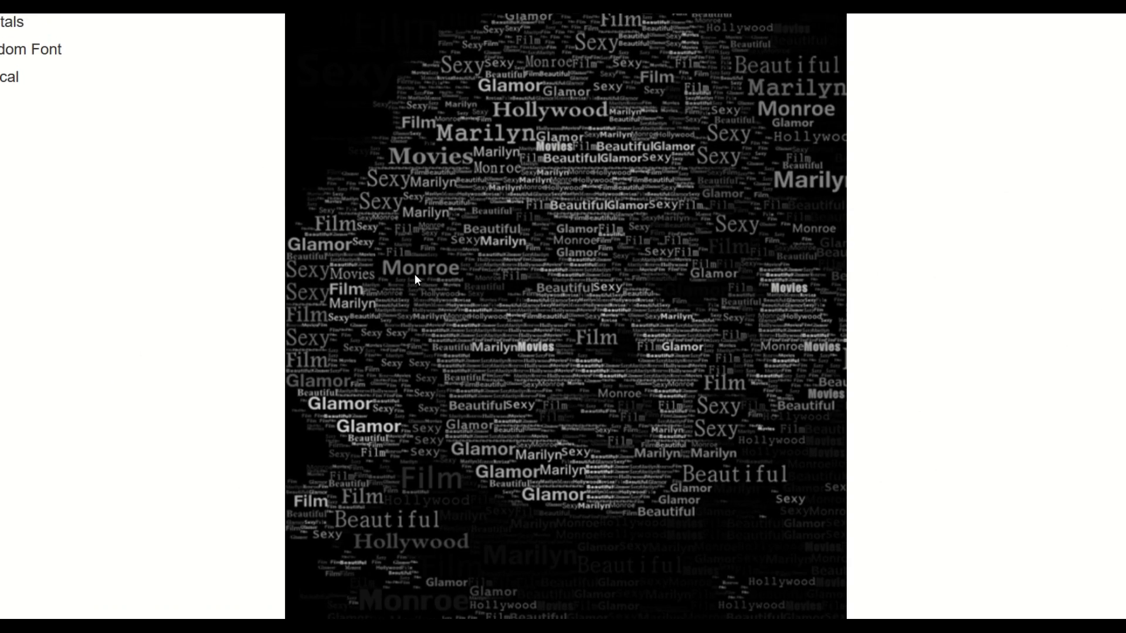
{"action": "mouse_move", "coordinate": [321, 294]}
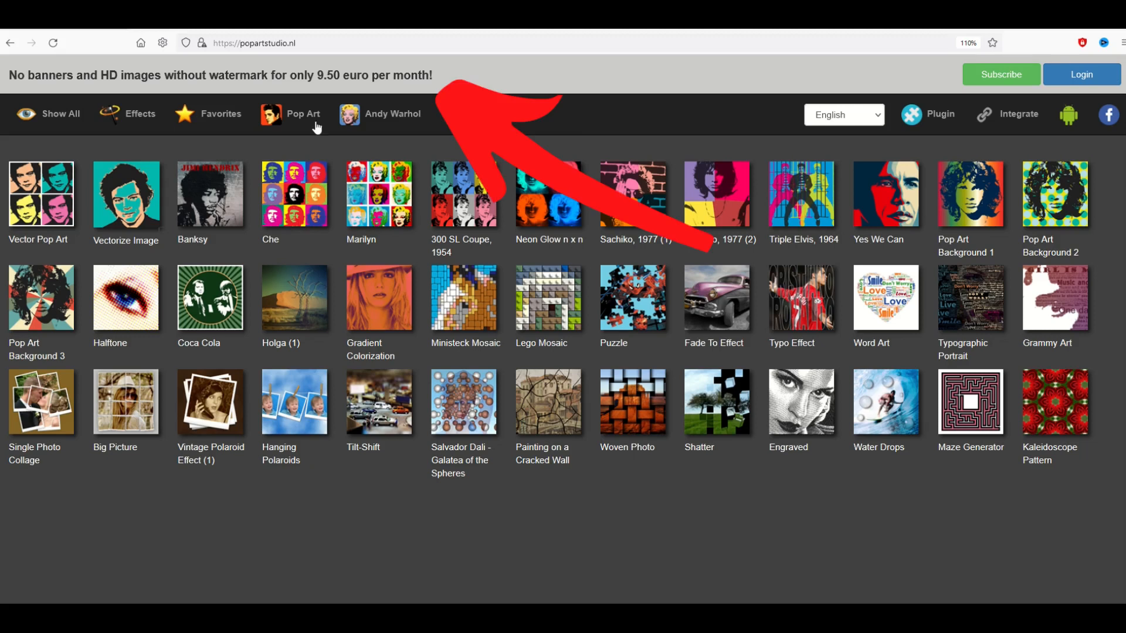
{"action": "mouse_move", "coordinate": [397, 140]}
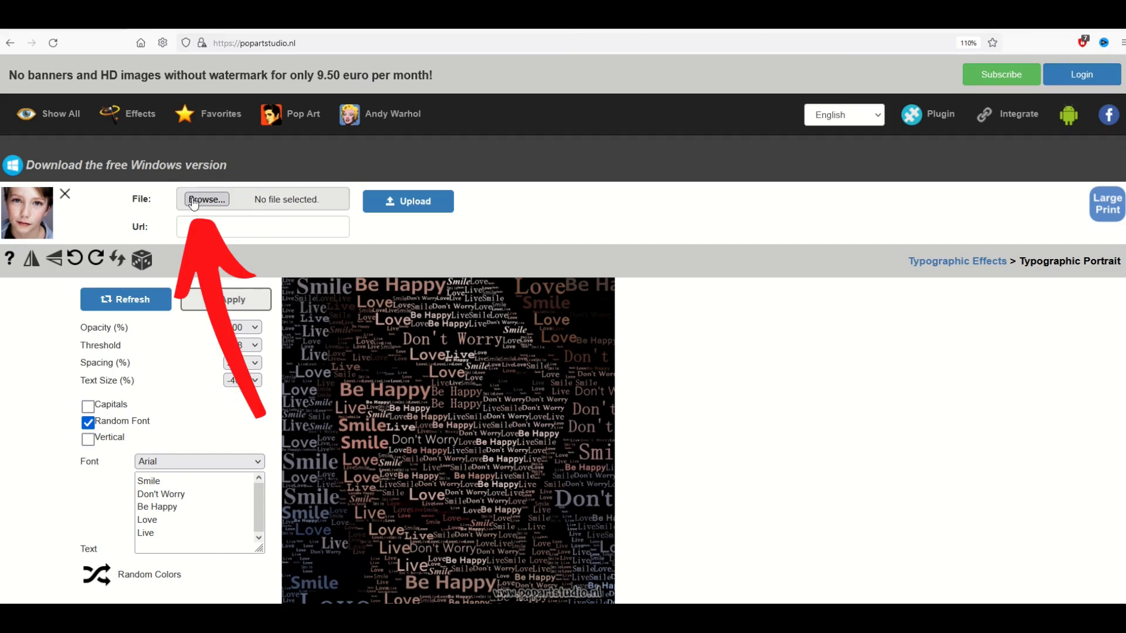
Step: Choose Marilyn.png and upload it as the portrait's source photo
{"action": "left_click", "coordinate": [206, 199]}
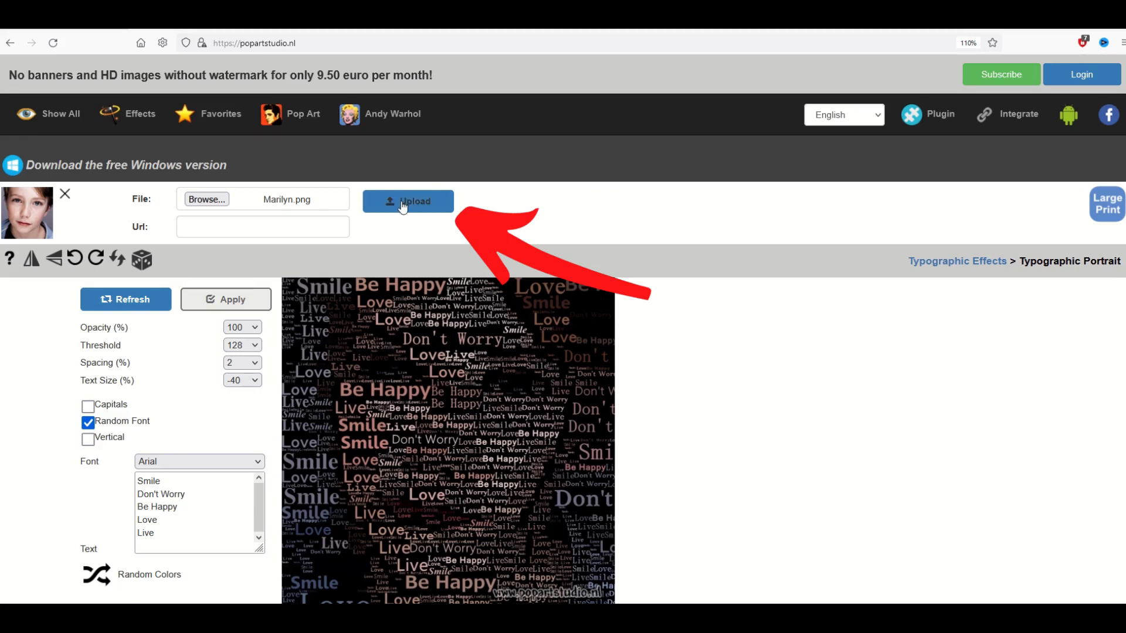
{"action": "left_click", "coordinate": [407, 201]}
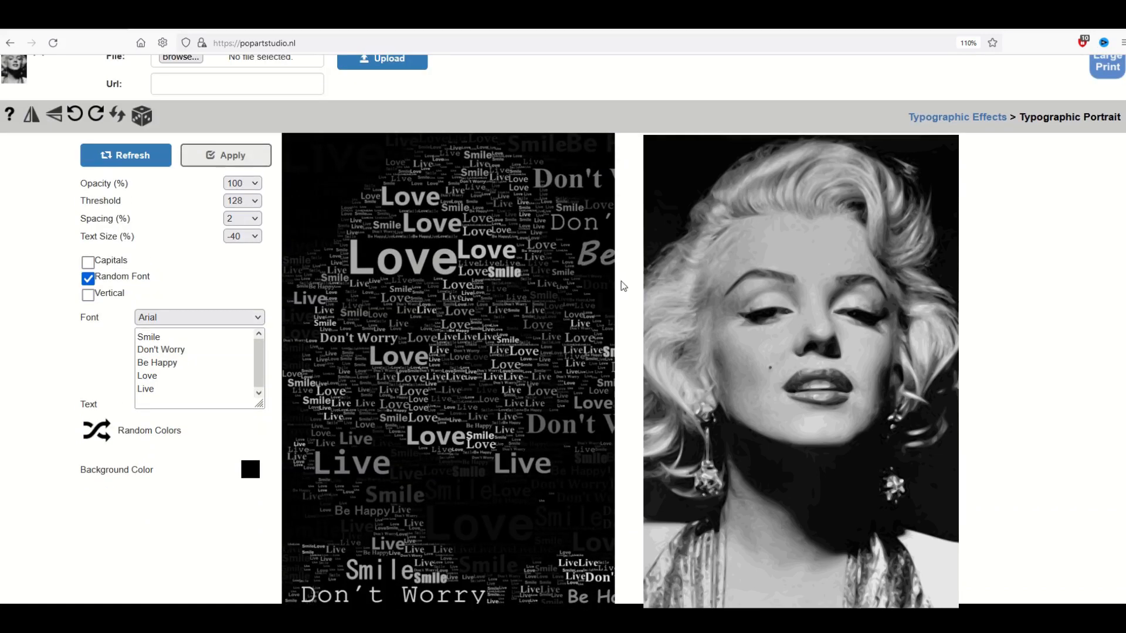
Step: Replace the sample words with Monroe, Hollywood, Star, Glamor, Silver Screen and refresh
{"action": "left_click", "coordinate": [125, 155]}
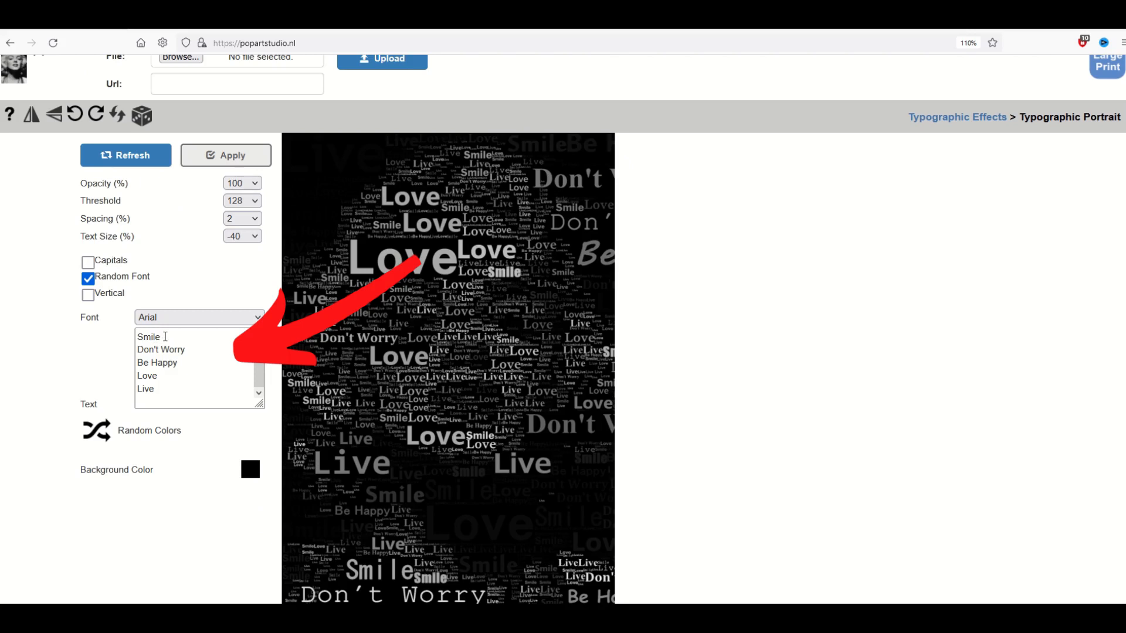
{"action": "left_click", "coordinate": [148, 336]}
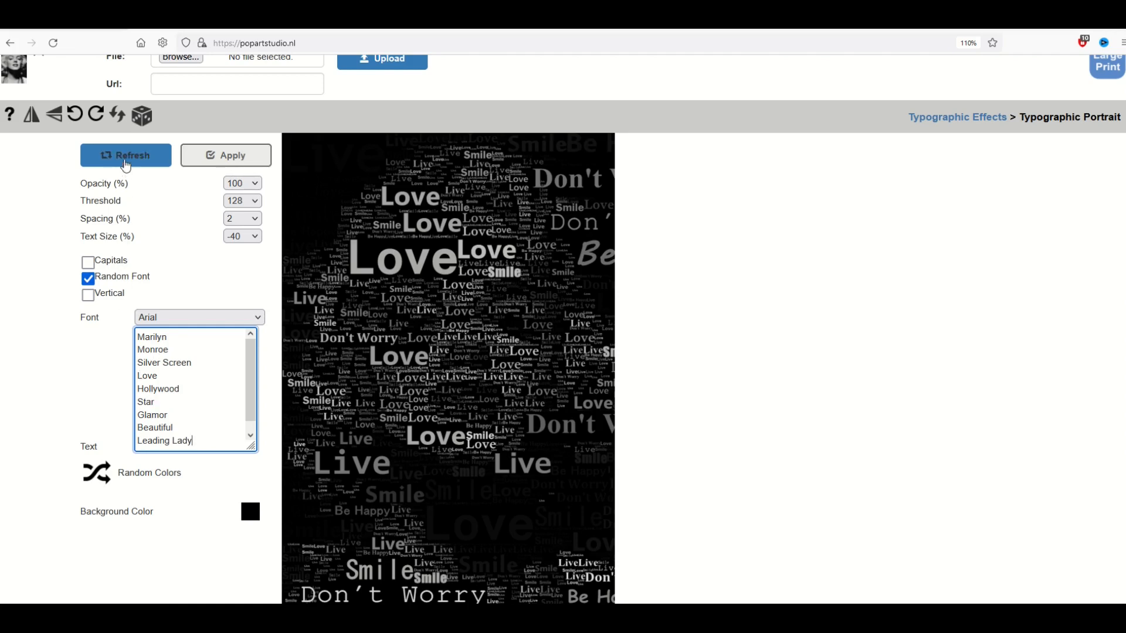
{"action": "left_click", "coordinate": [125, 155]}
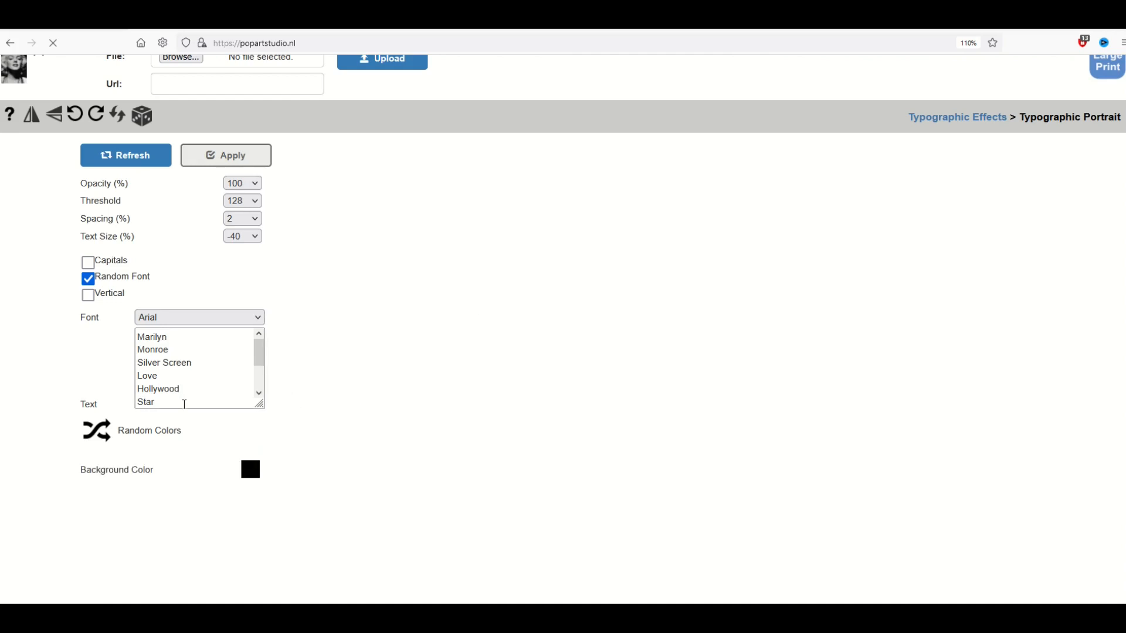
{"action": "mouse_move", "coordinate": [432, 415]}
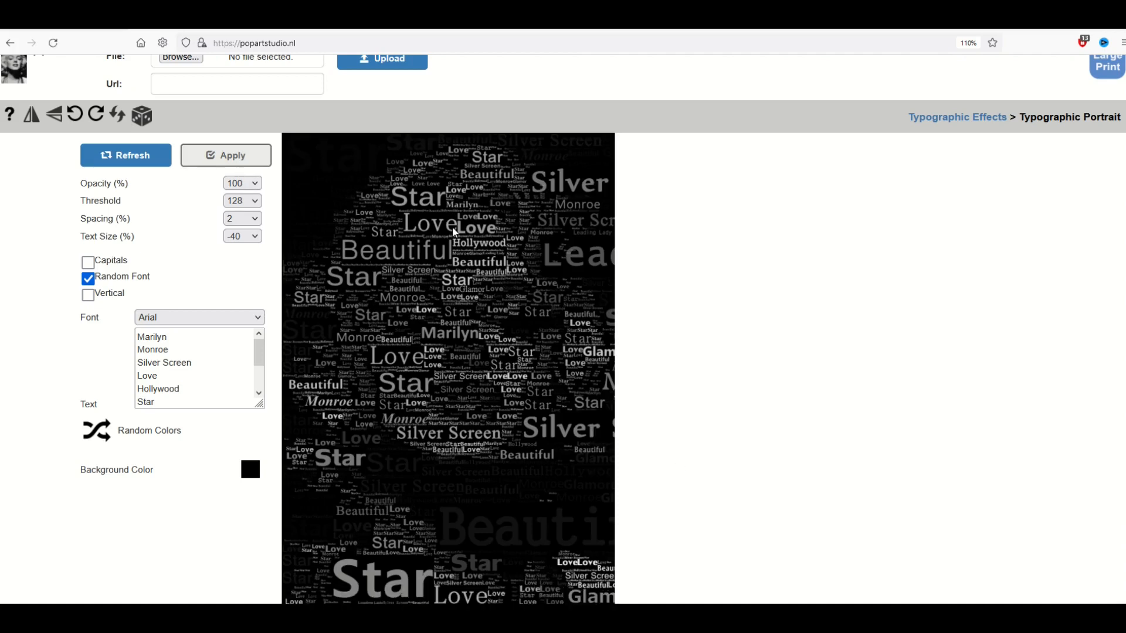
Step: Set Text Size (%) to -75 for smaller, denser Marilyn words
{"action": "scroll", "scroll_direction": "down", "scroll_amount": 3}
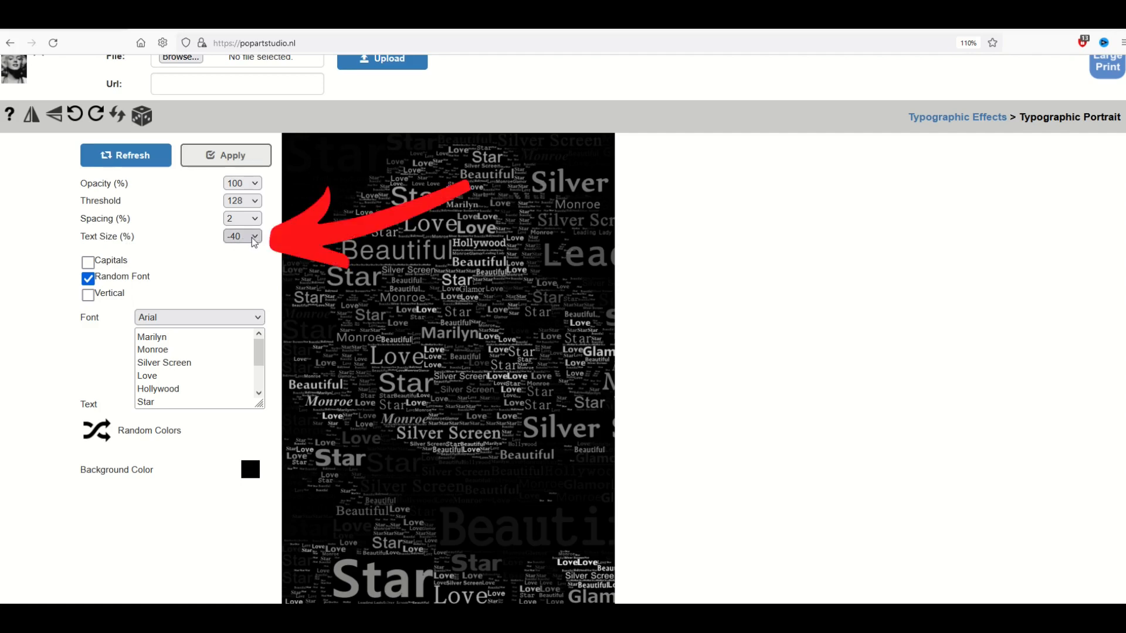
{"action": "left_click", "coordinate": [254, 236]}
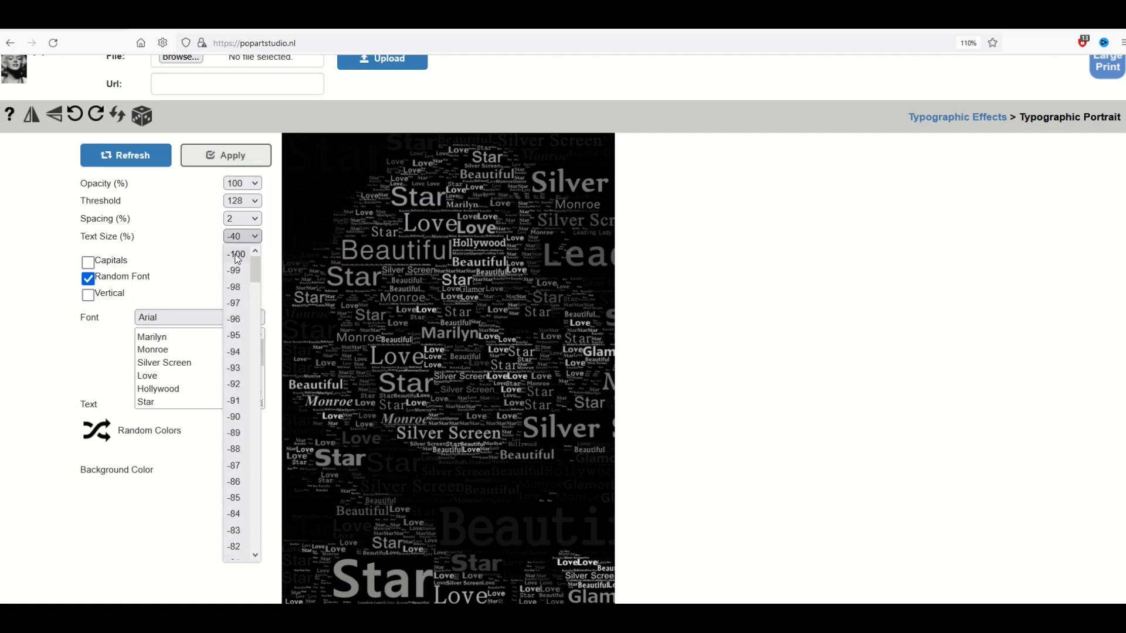
{"action": "scroll", "scroll_direction": "down", "scroll_amount": 3}
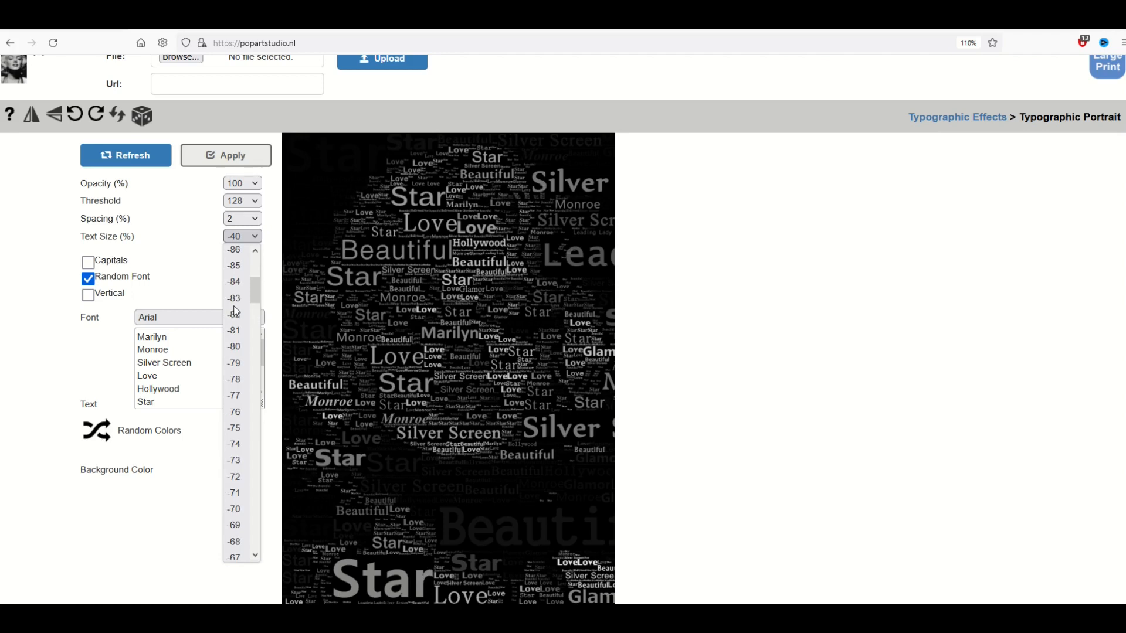
{"action": "scroll", "scroll_direction": "down", "scroll_amount": 3}
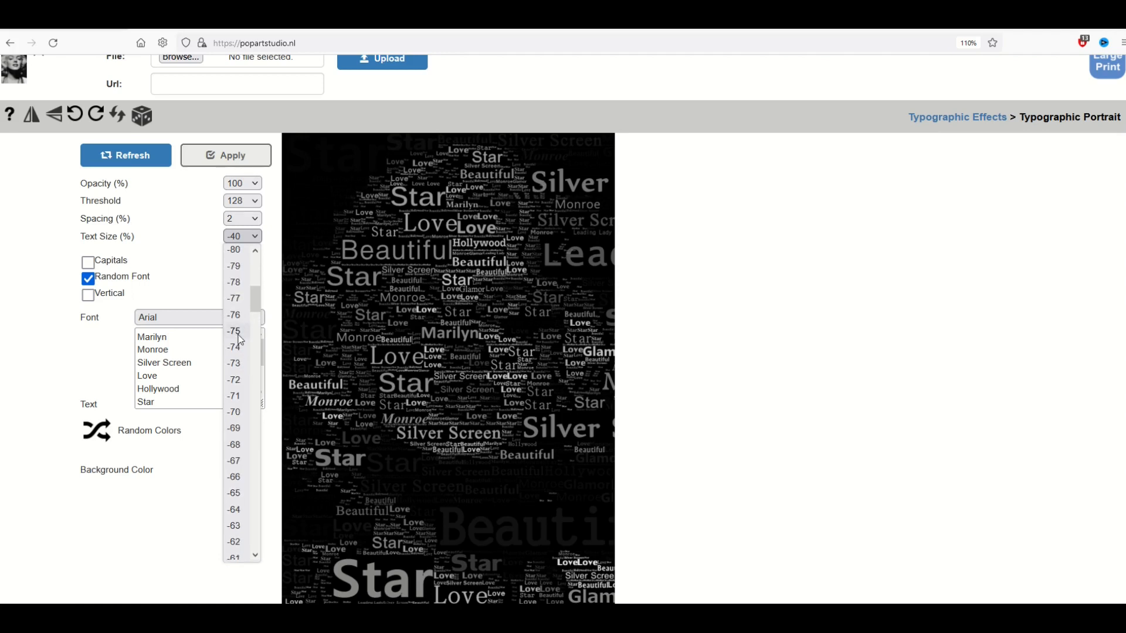
{"action": "left_click", "coordinate": [233, 331]}
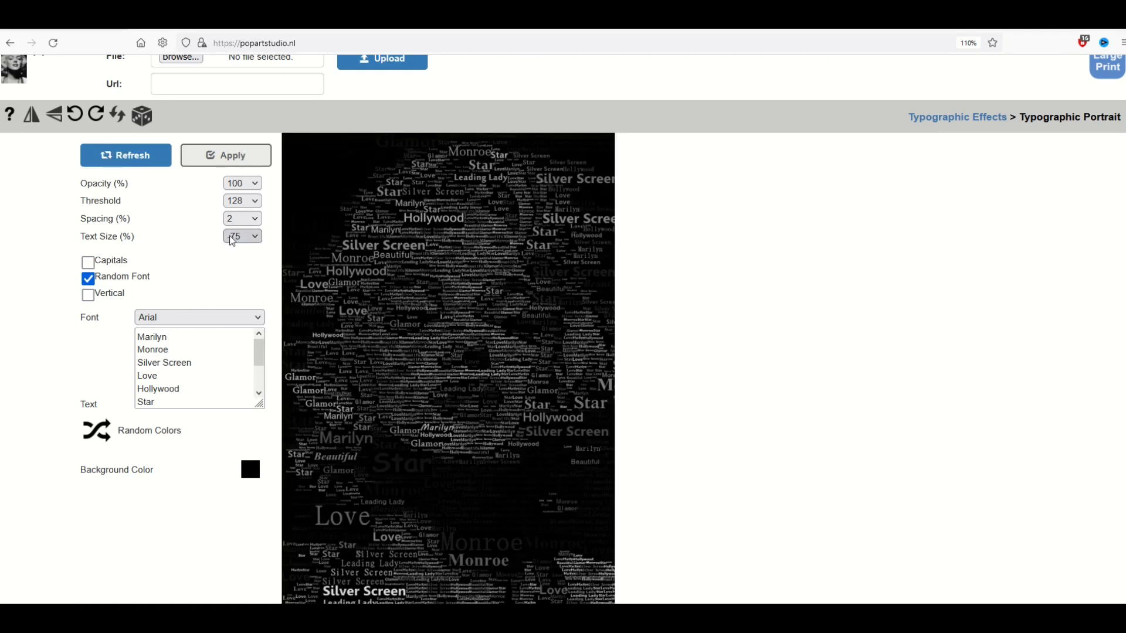
{"action": "left_click", "coordinate": [243, 237]}
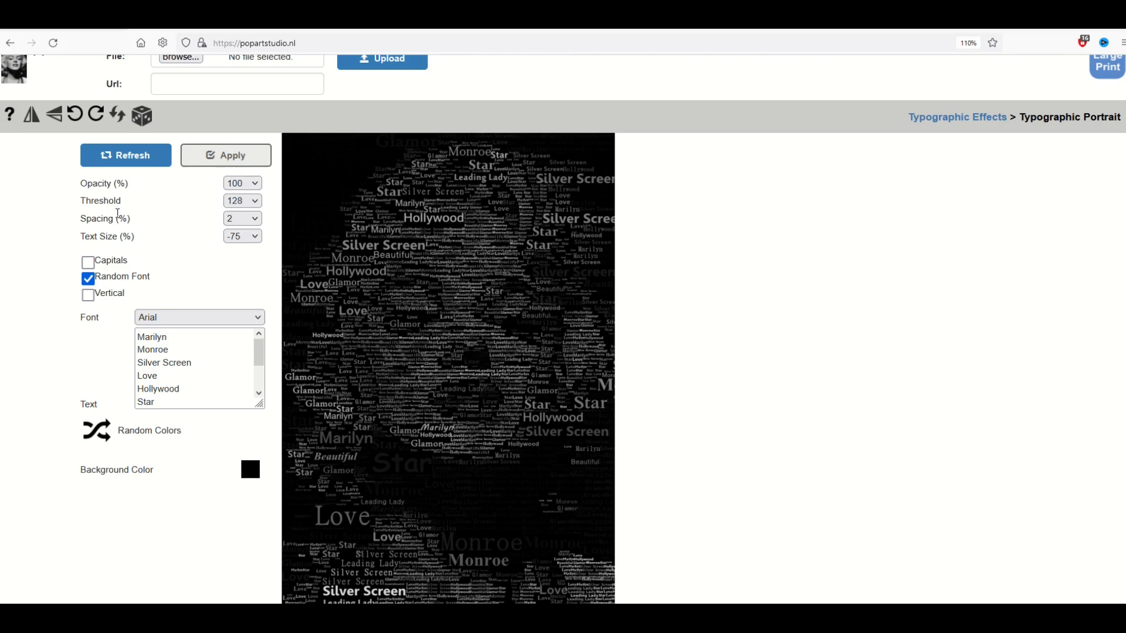
{"action": "mouse_move", "coordinate": [173, 473]}
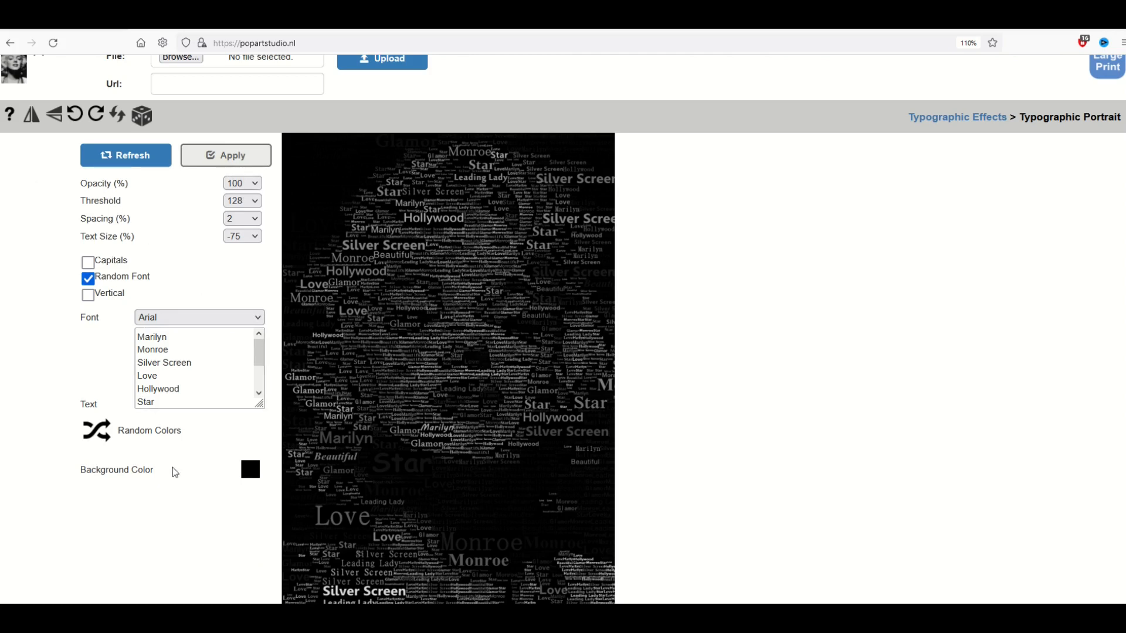
{"action": "mouse_move", "coordinate": [96, 315]}
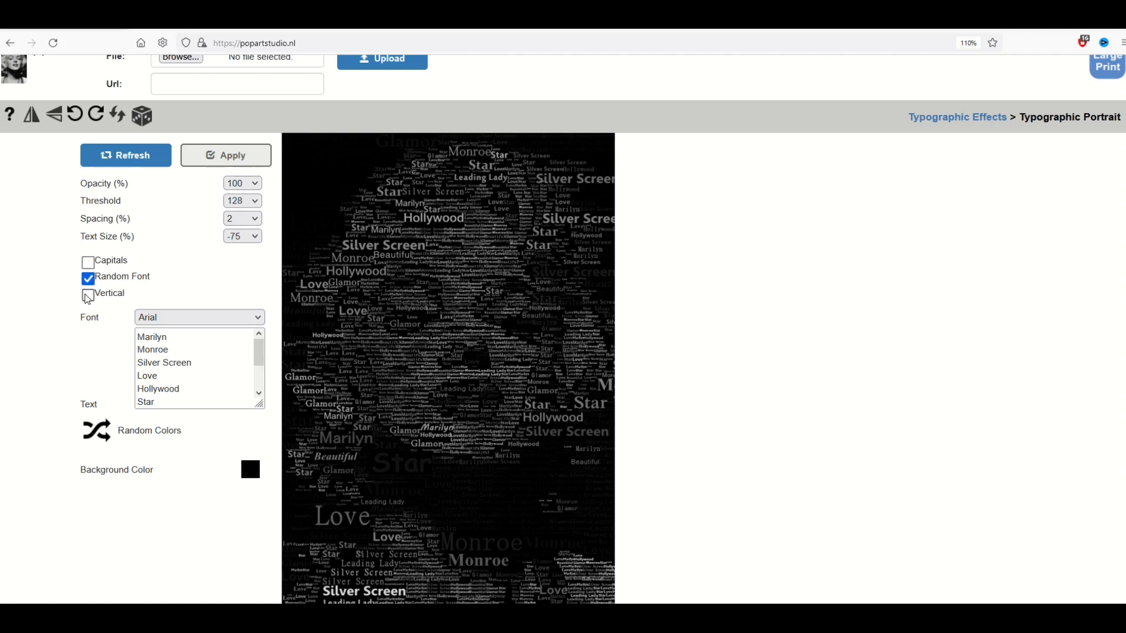
{"action": "left_click", "coordinate": [87, 295]}
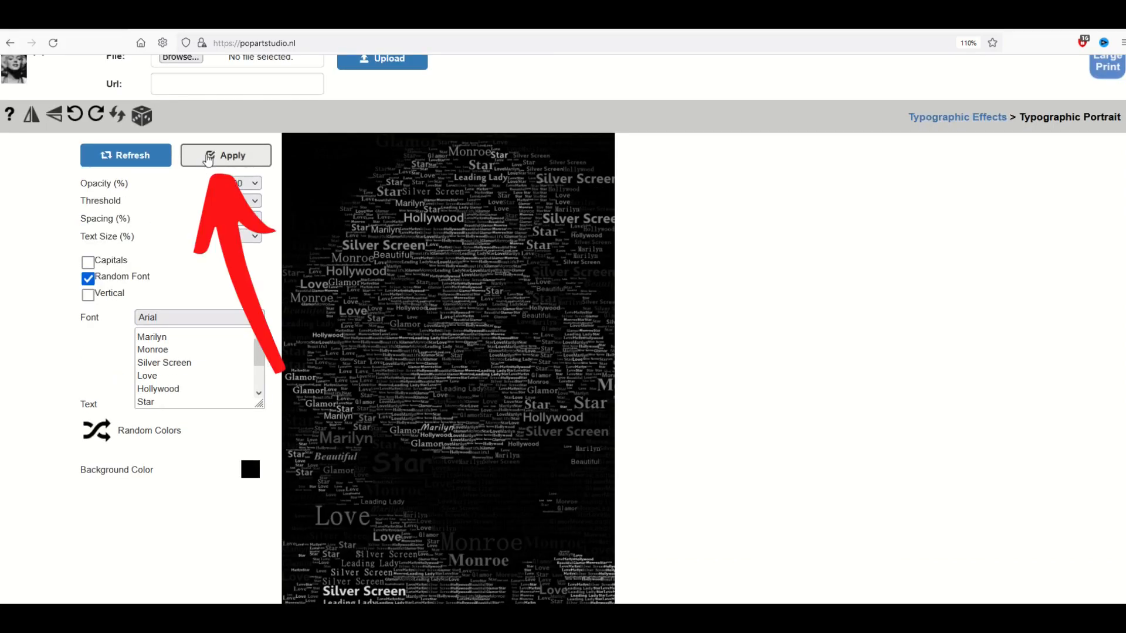
Step: Apply the small-word typographic effect to the Marilyn image
{"action": "left_click", "coordinate": [224, 154]}
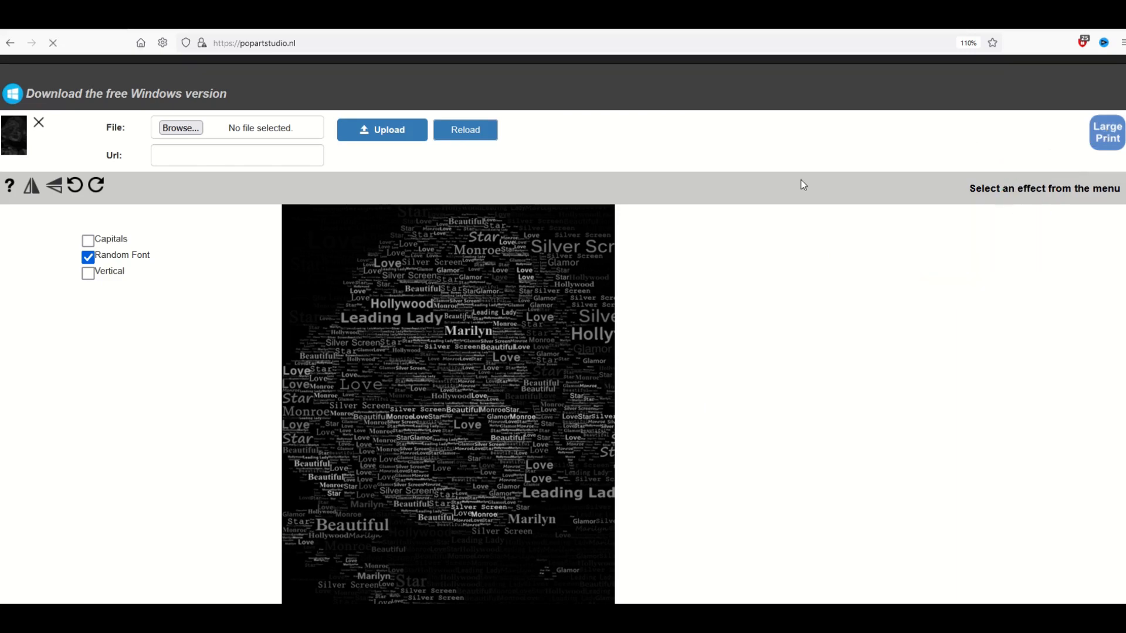
{"action": "mouse_move", "coordinate": [1031, 144]}
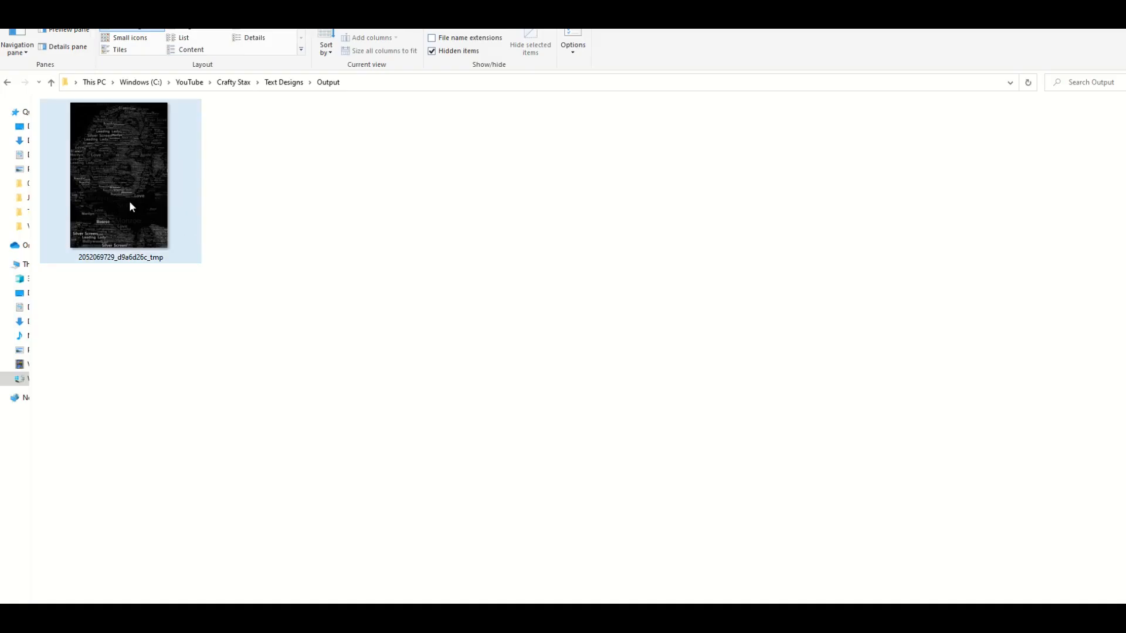
{"action": "mouse_move", "coordinate": [131, 206]}
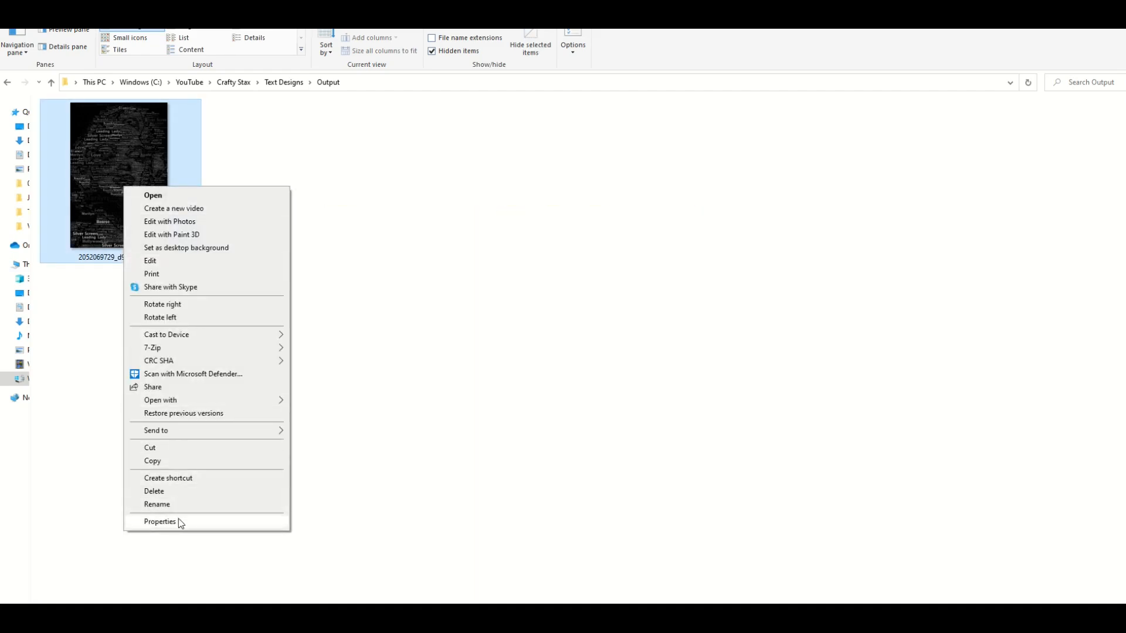
Step: View the saved portrait's Details: 667 × 1000 pixels at 400 dpi
{"action": "left_click", "coordinate": [160, 522]}
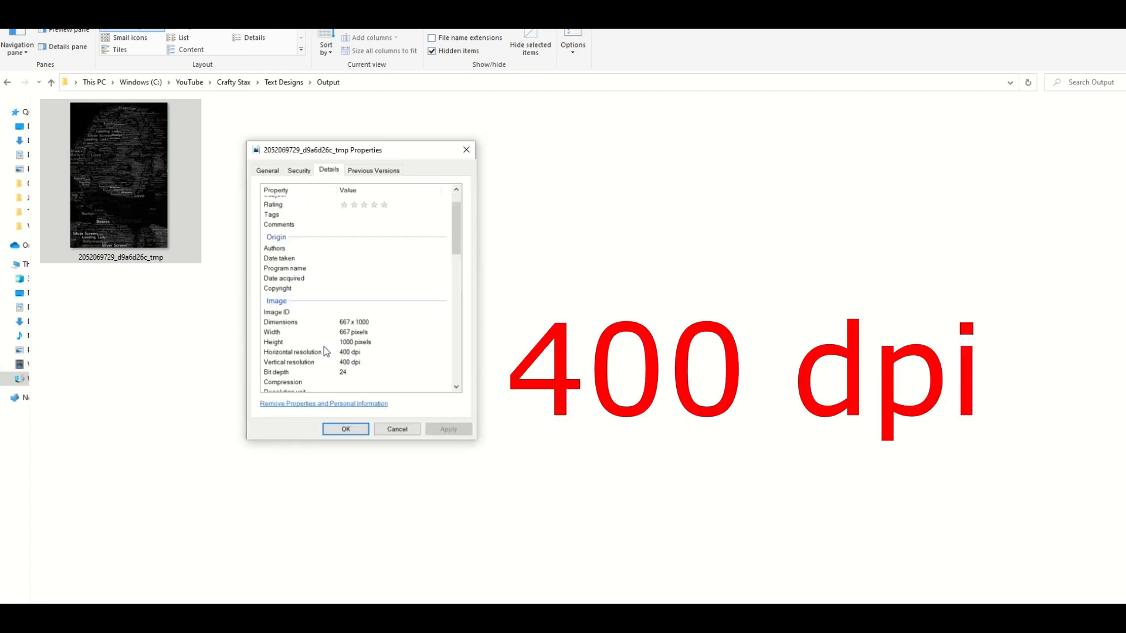
{"action": "left_click", "coordinate": [345, 429]}
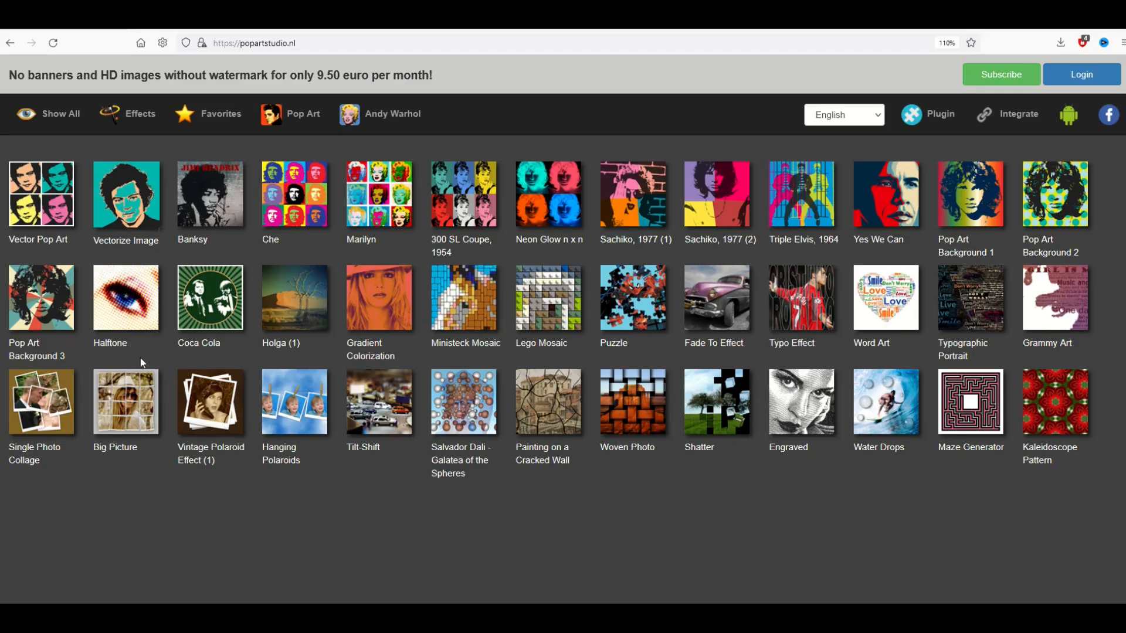
{"action": "mouse_move", "coordinate": [795, 302]}
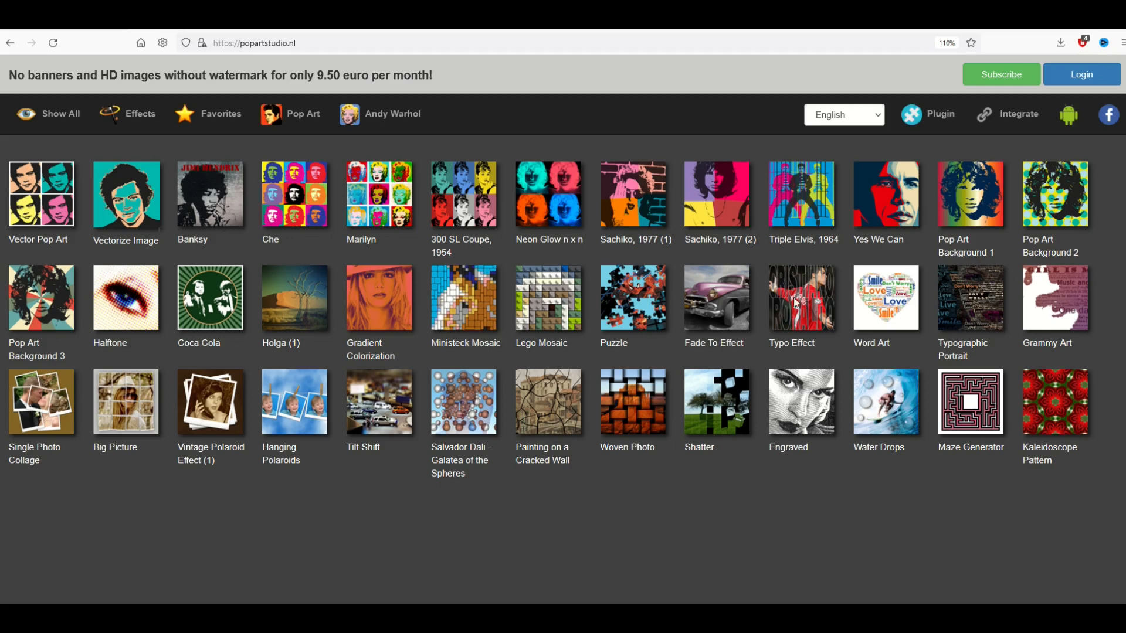
{"action": "mouse_move", "coordinate": [716, 324]}
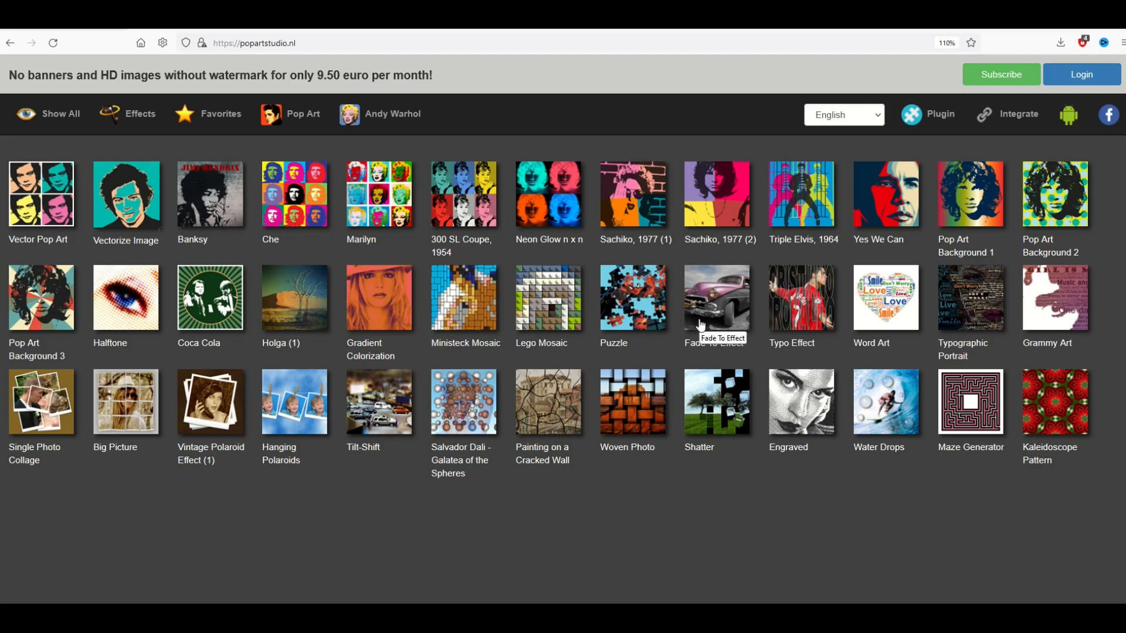